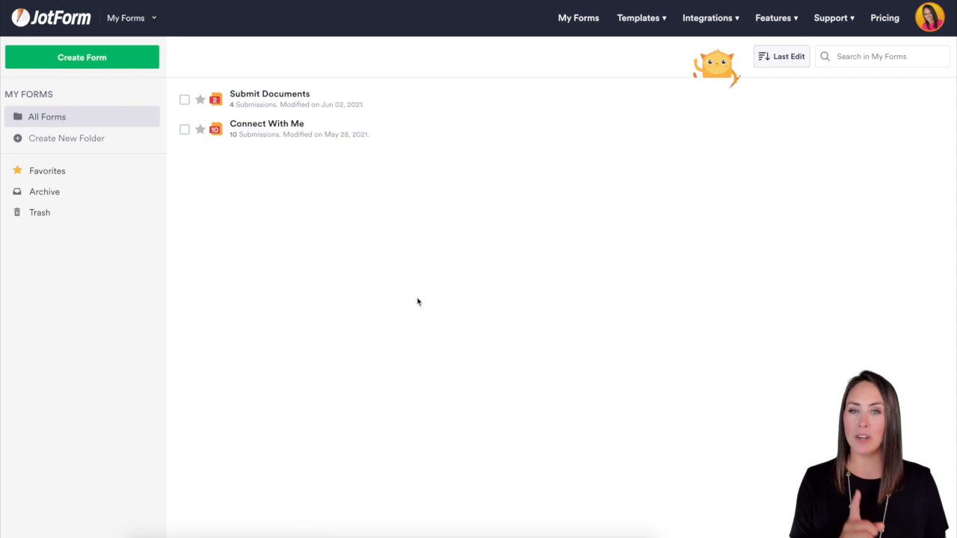
{"action": "mouse_move", "coordinate": [127, 123]}
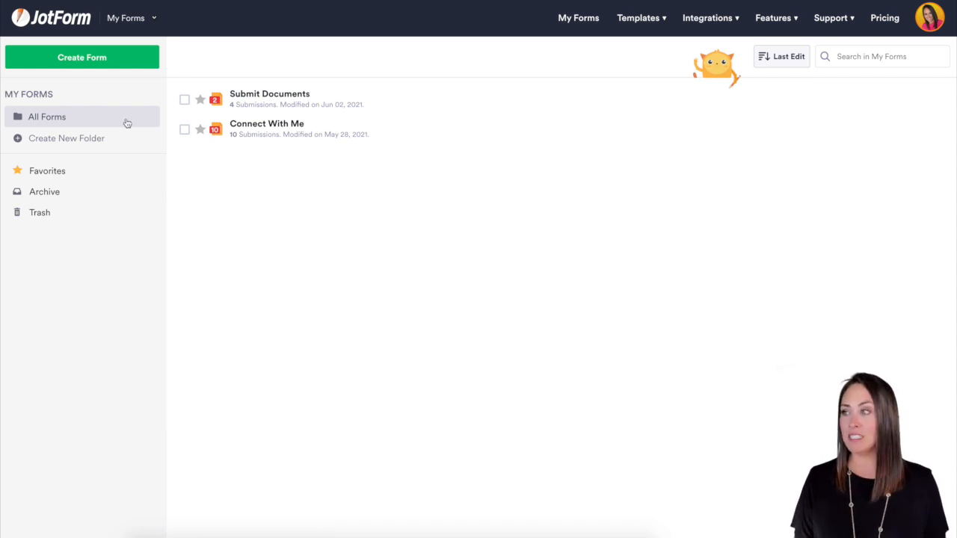
Browse the premade form templates briefly, then return to the My Forms list
{"action": "left_click", "coordinate": [81, 56]}
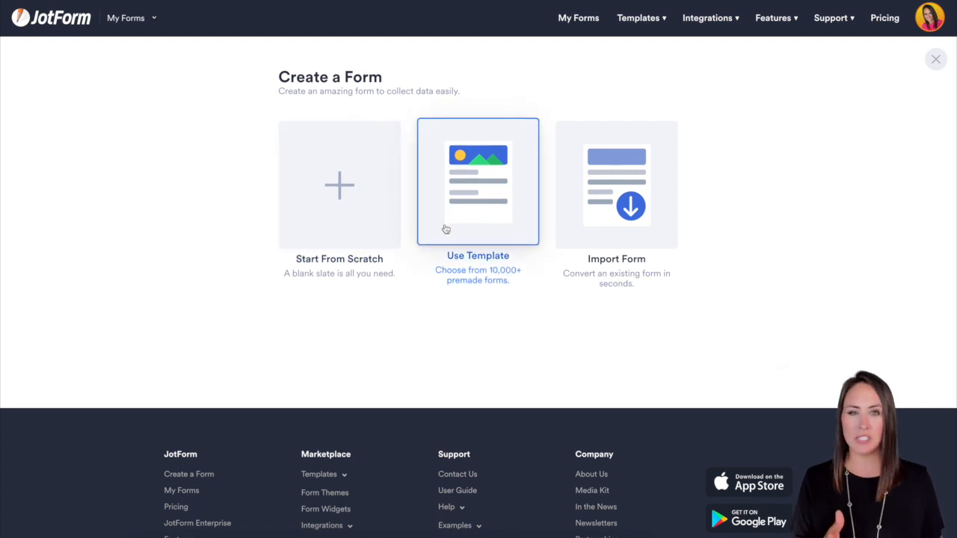
{"action": "mouse_move", "coordinate": [487, 212]}
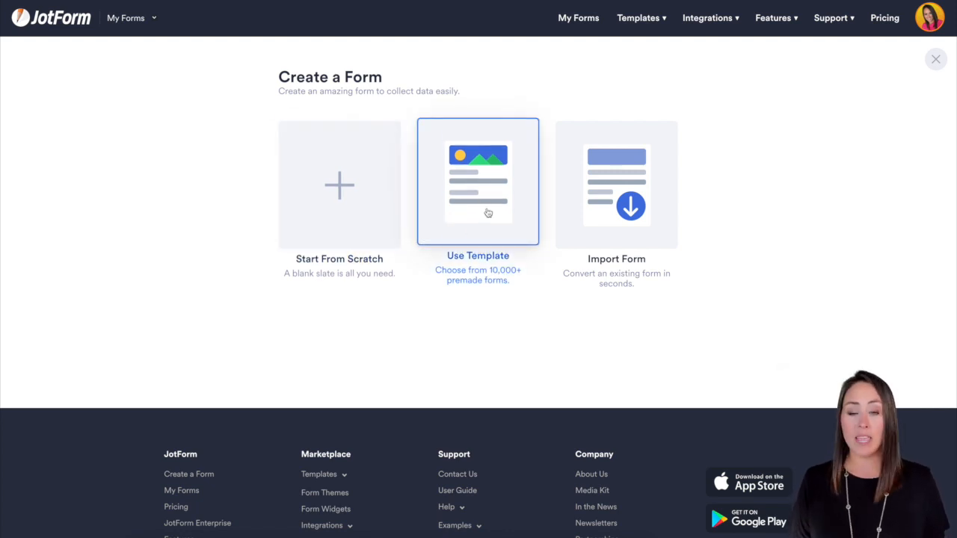
{"action": "left_click", "coordinate": [478, 182]}
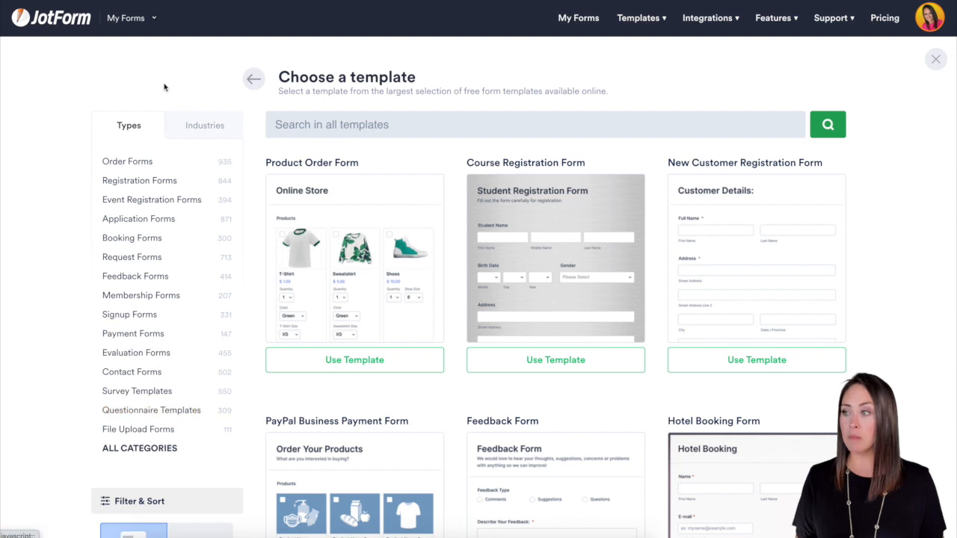
{"action": "left_click", "coordinate": [203, 126]}
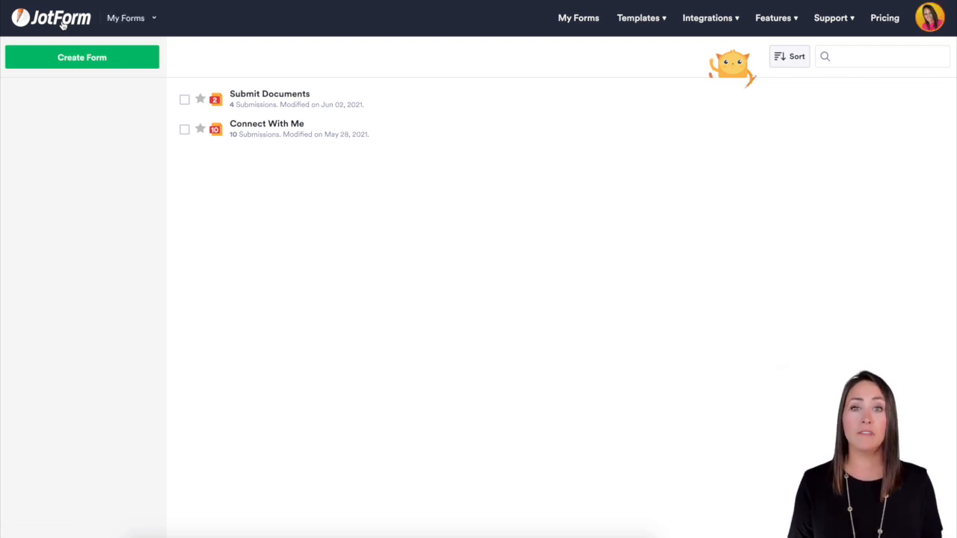
{"action": "left_click", "coordinate": [125, 18]}
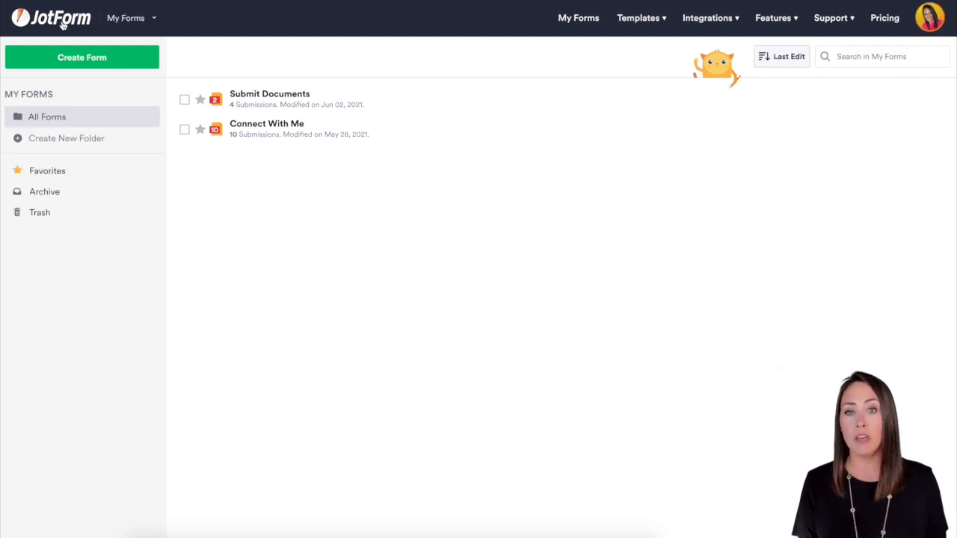
{"action": "mouse_move", "coordinate": [490, 326]}
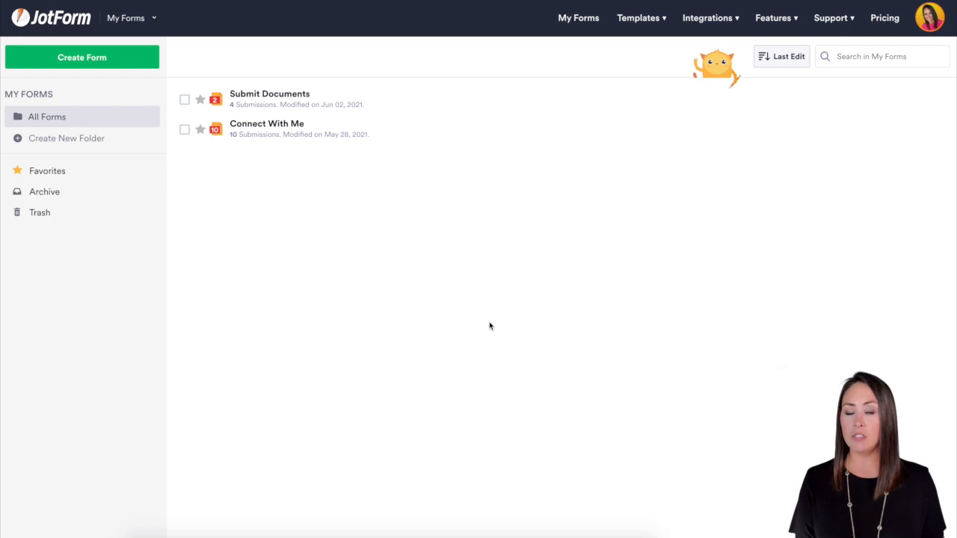
Select the Connect With Me form and start Share as Template from its More actions
{"action": "left_click", "coordinate": [183, 128]}
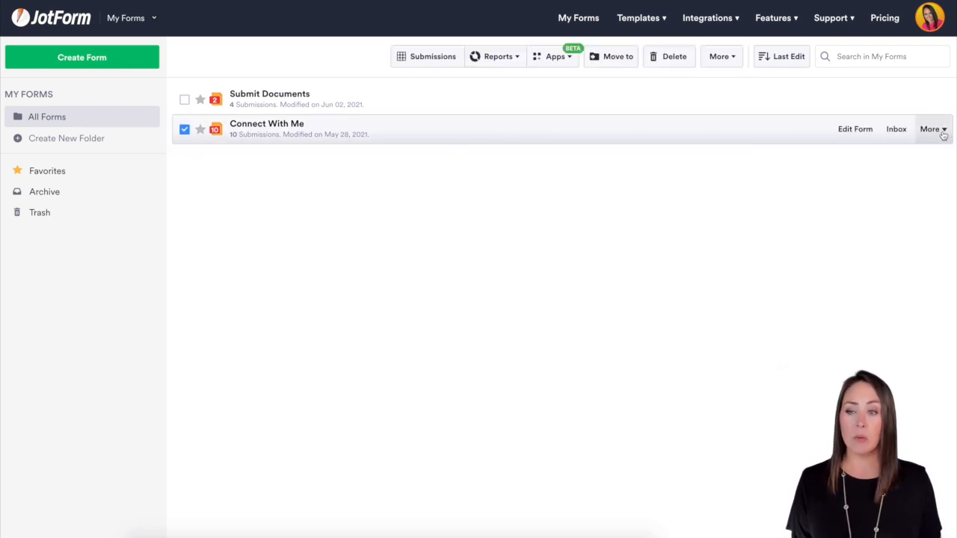
{"action": "left_click", "coordinate": [930, 128]}
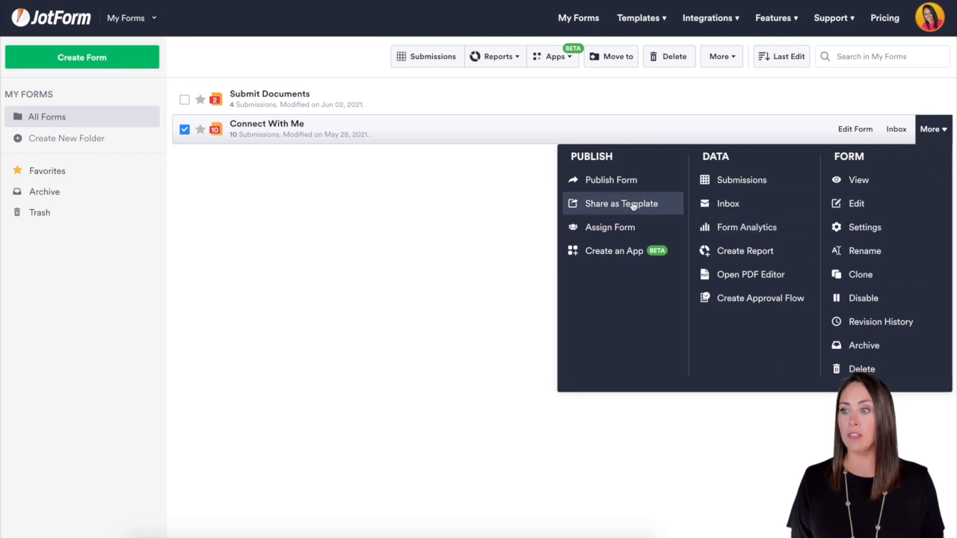
{"action": "mouse_move", "coordinate": [636, 203]}
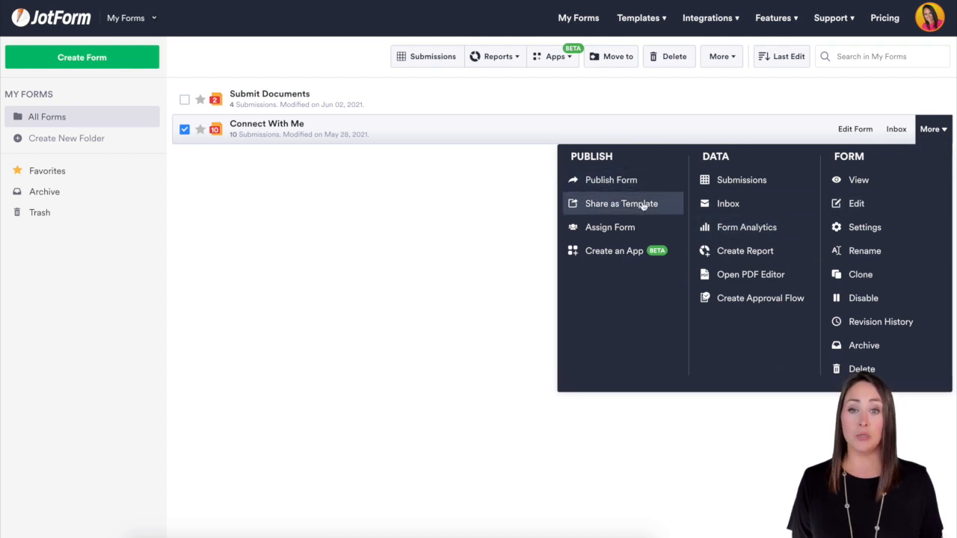
{"action": "left_click", "coordinate": [621, 204]}
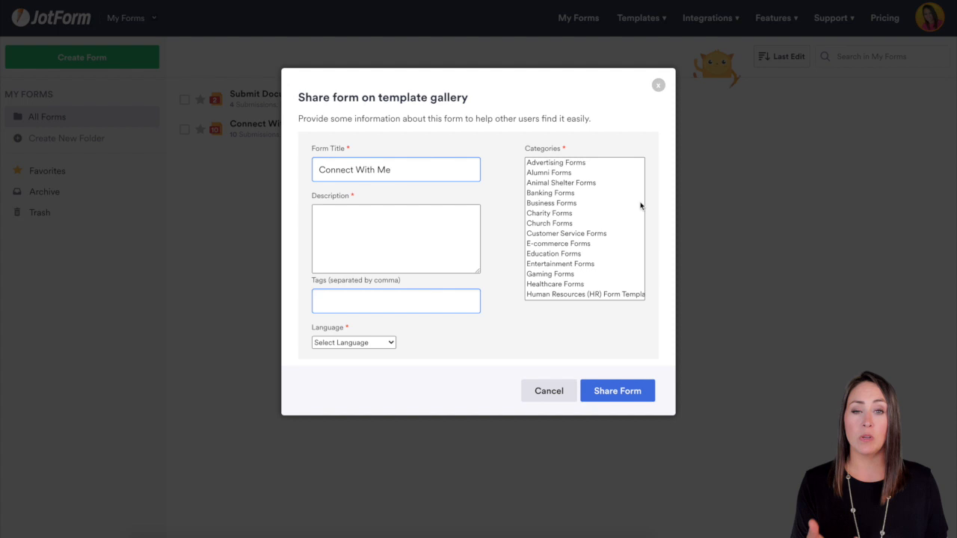
{"action": "mouse_move", "coordinate": [631, 203]}
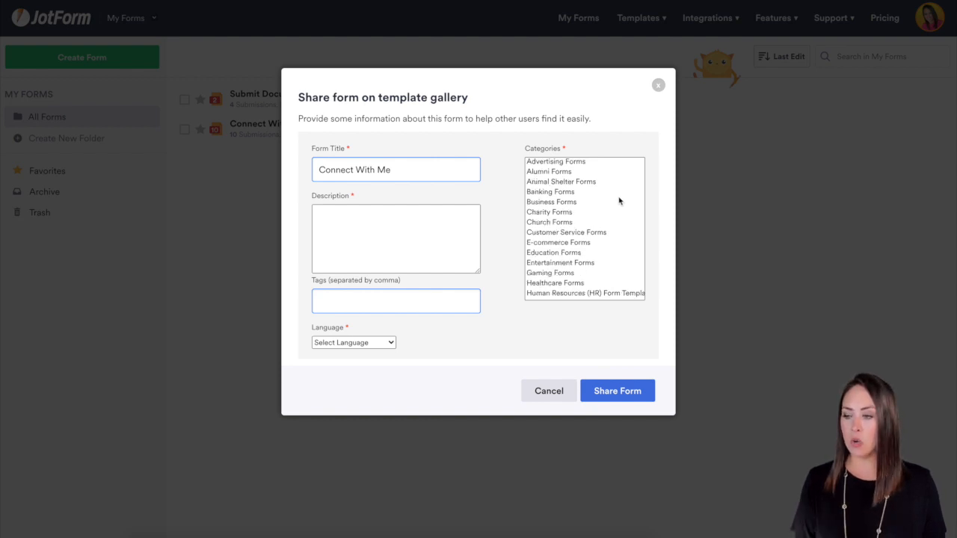
Scroll the Categories list down to reach Appointment Forms
{"action": "scroll", "scroll_direction": "down", "scroll_amount": 3}
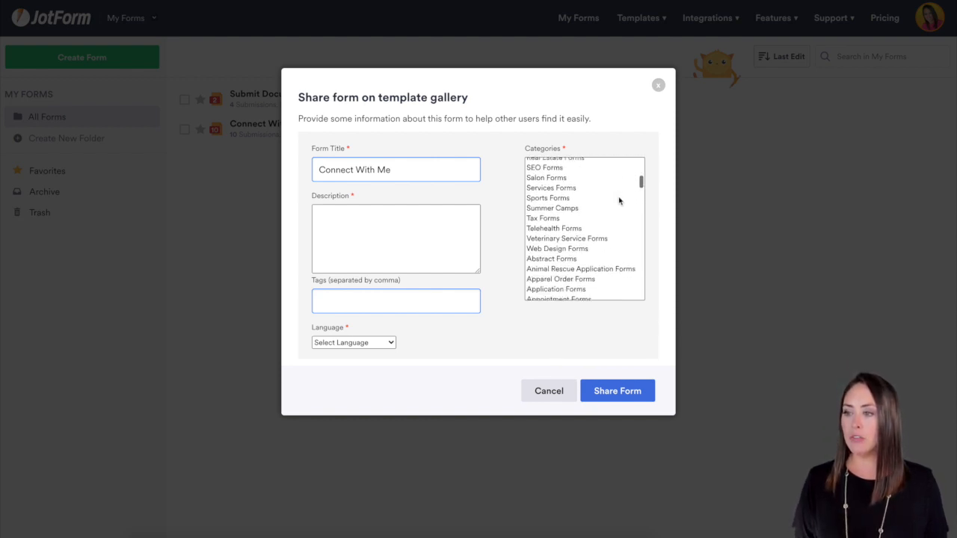
{"action": "scroll", "scroll_direction": "down", "scroll_amount": 3}
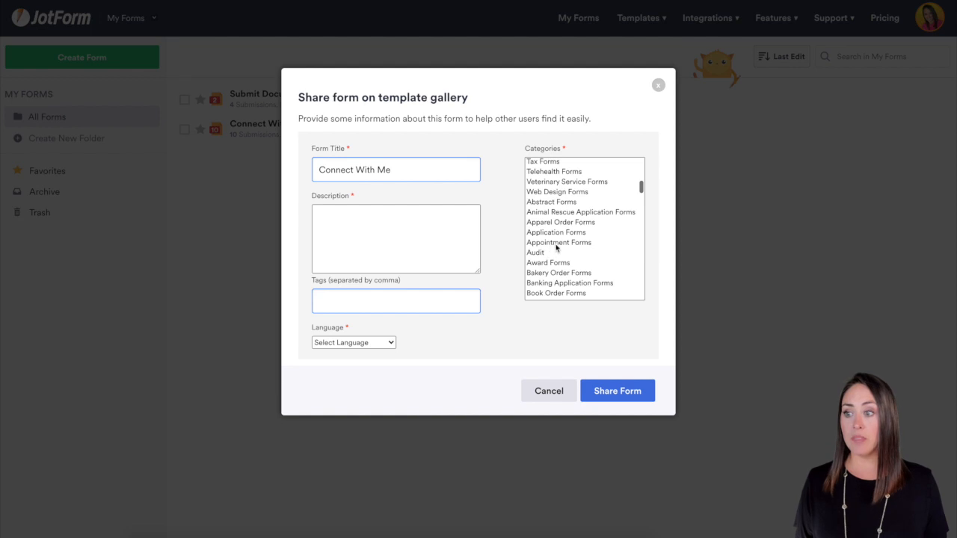
Categorize under Appointment Forms with description 'Form to allow others to schedule appointment times with you'
{"action": "left_click", "coordinate": [559, 242]}
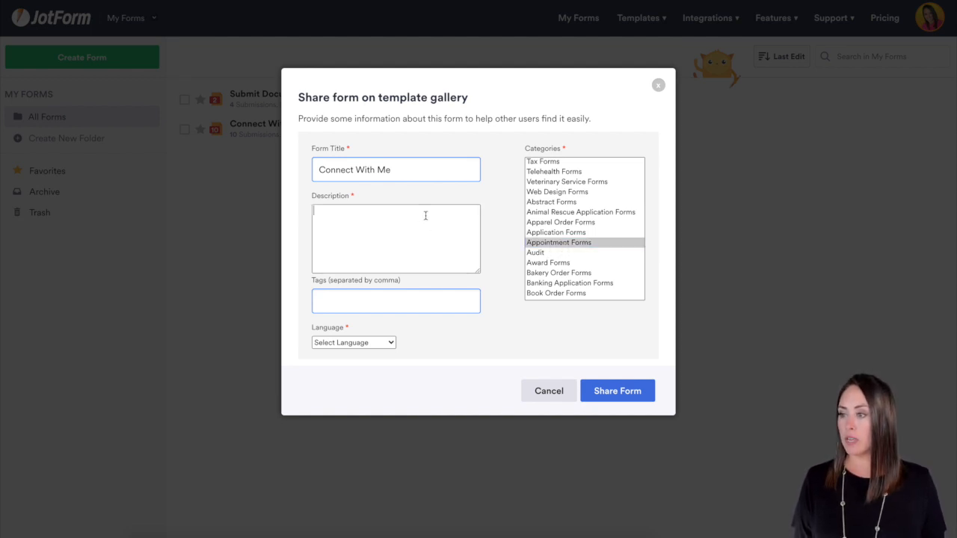
{"action": "type", "text": "Form to allow others"}
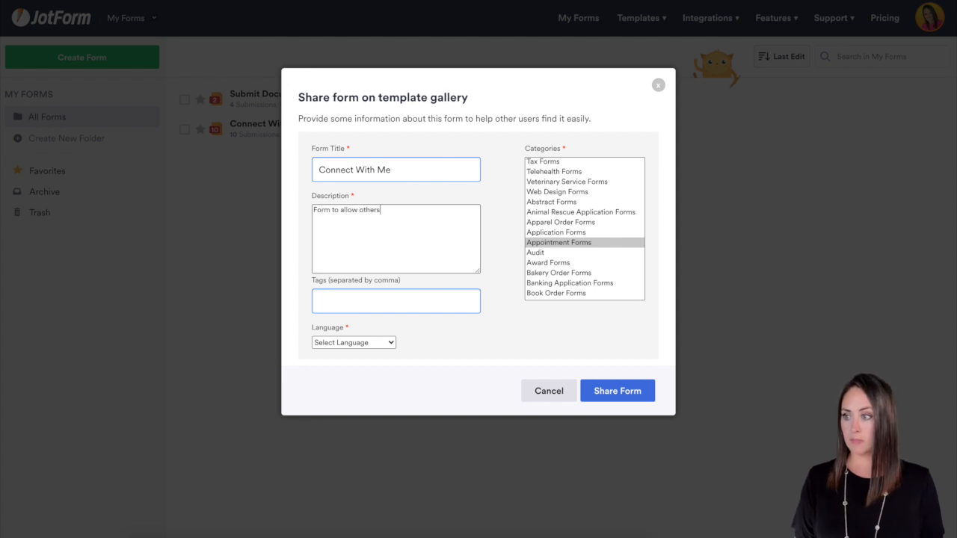
{"action": "type", "text": "to schedule appointment times with you"}
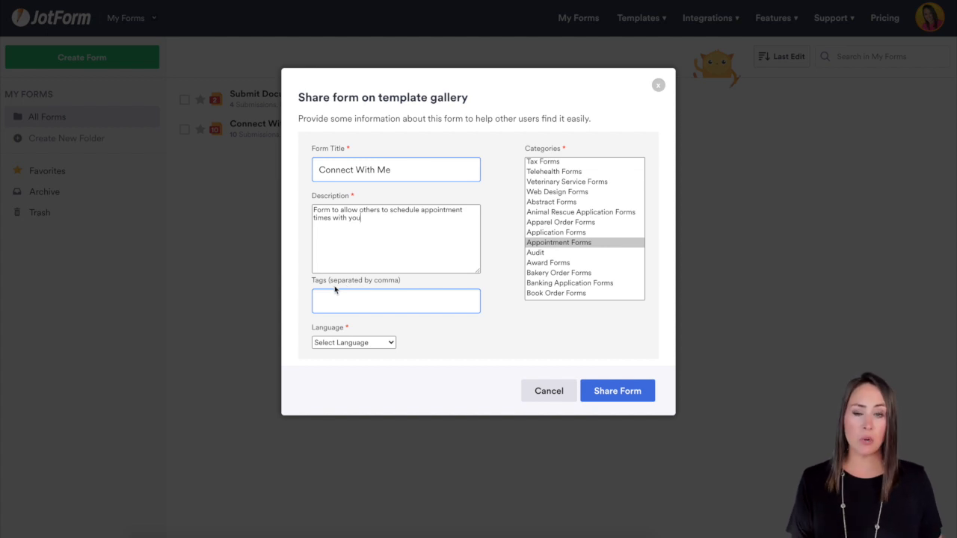
Enter the tags schedule, calendar, appointment
{"action": "type", "text": "schedule, calendar, a"}
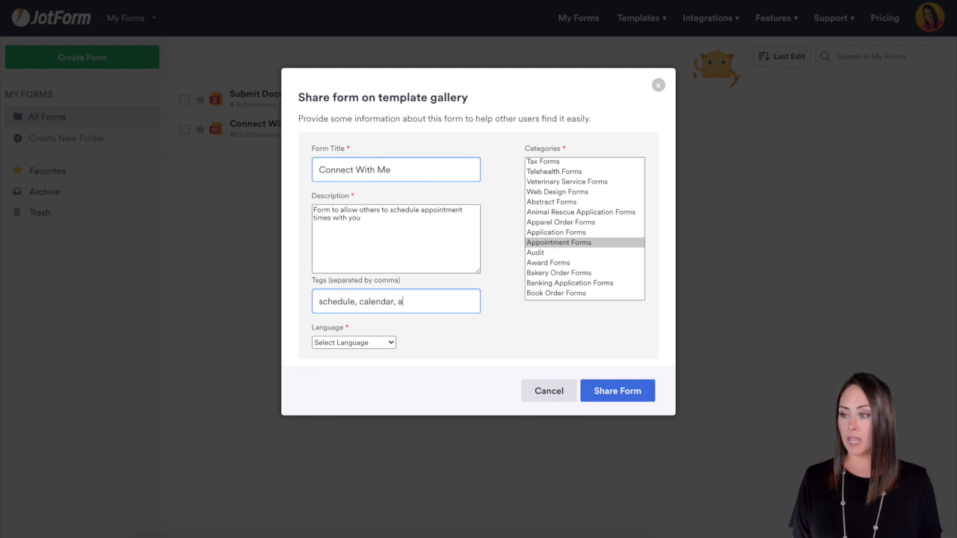
{"action": "type", "text": "ppointment"}
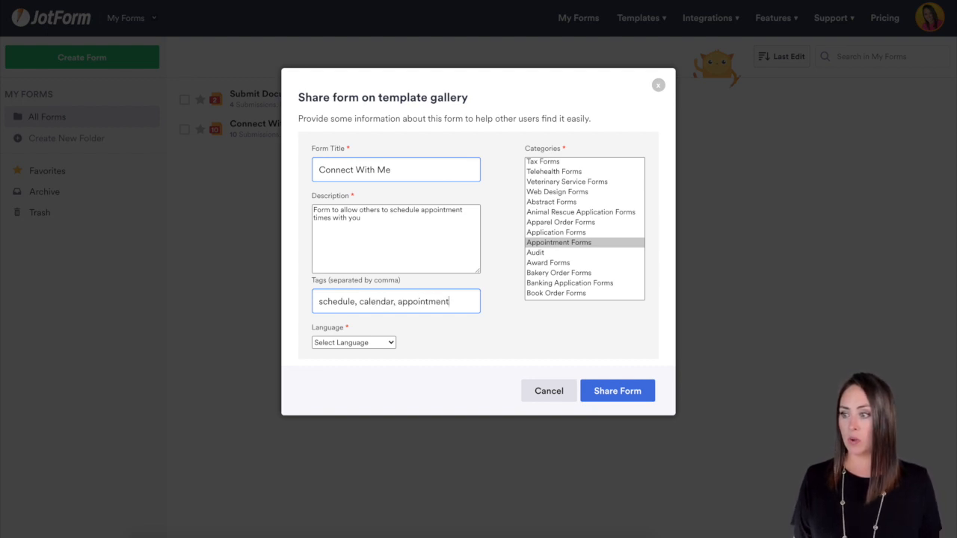
Set the template language to English and submit Connect With Me to the gallery via Share Form
{"action": "left_click", "coordinate": [353, 342]}
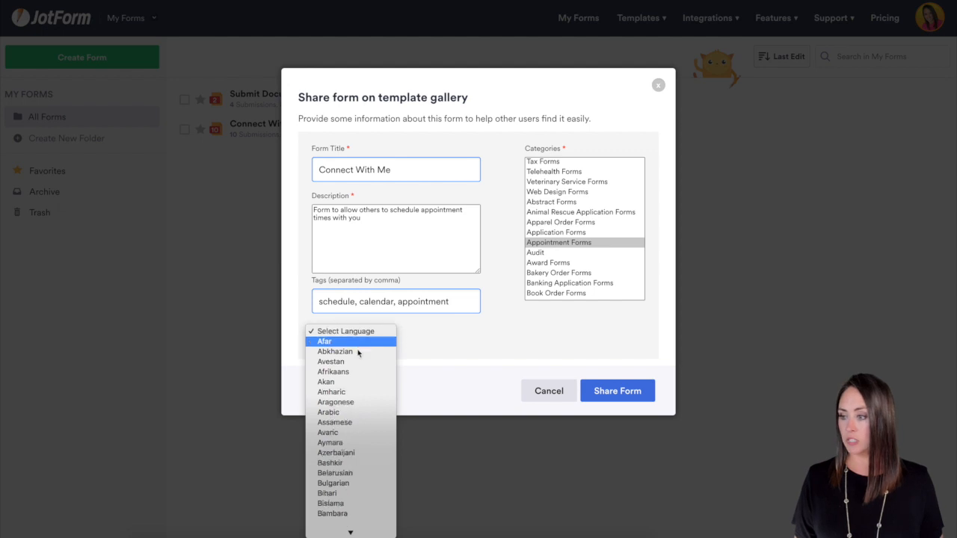
{"action": "left_click", "coordinate": [323, 341]}
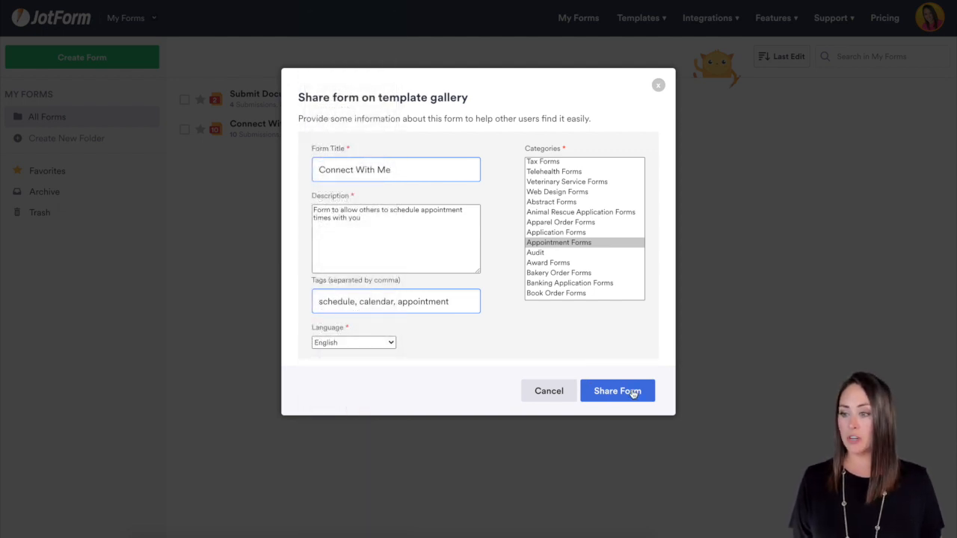
{"action": "left_click", "coordinate": [616, 390]}
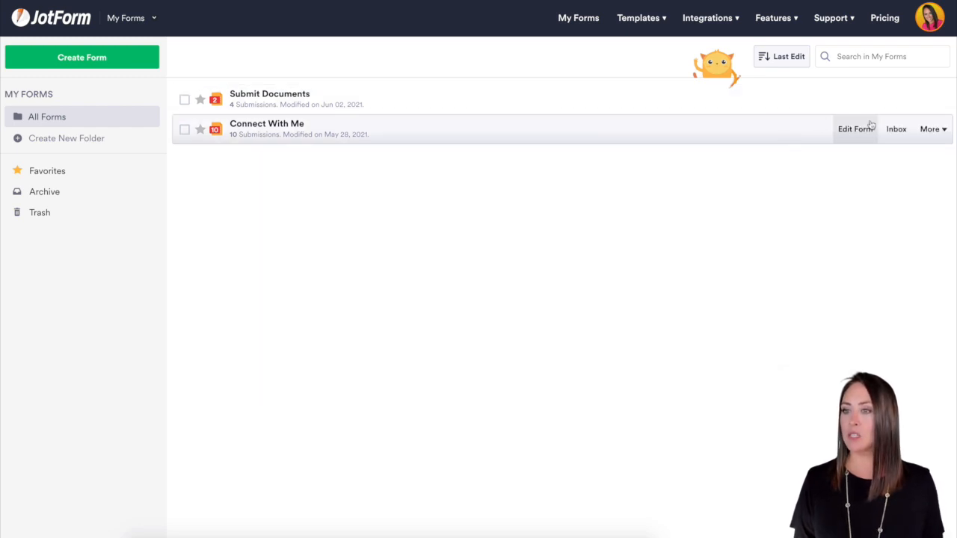
Reopen Connect With Me's template sharing details and choose Unshare Form
{"action": "left_click", "coordinate": [930, 129]}
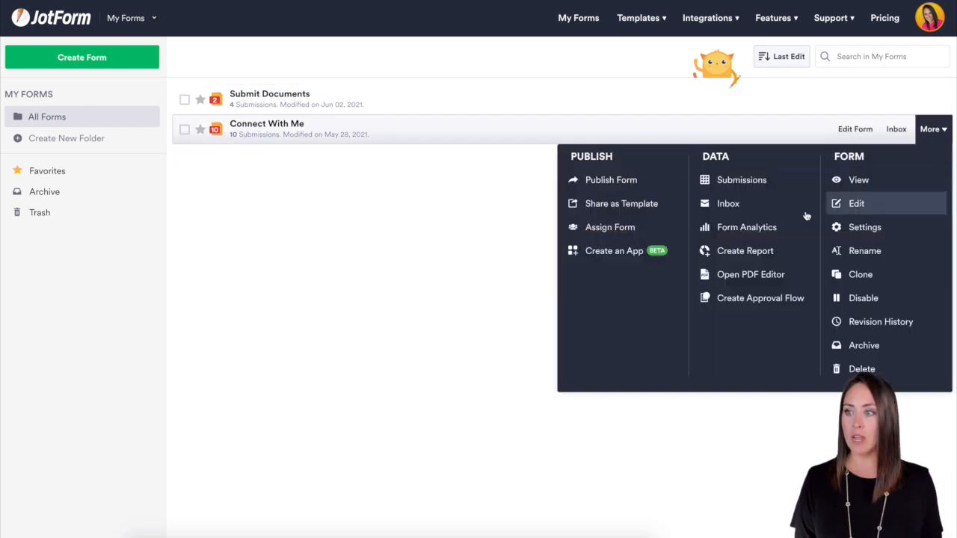
{"action": "left_click", "coordinate": [185, 128]}
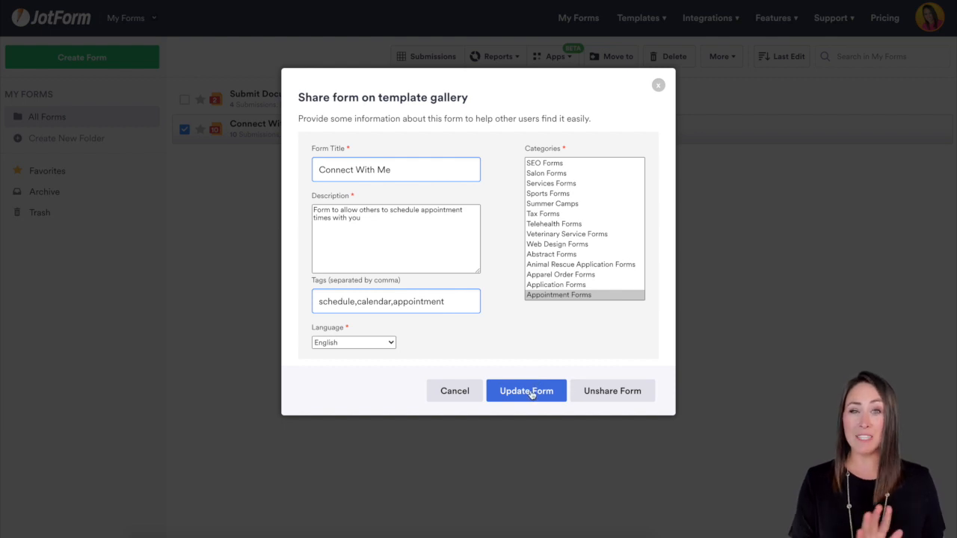
{"action": "mouse_move", "coordinate": [611, 396]}
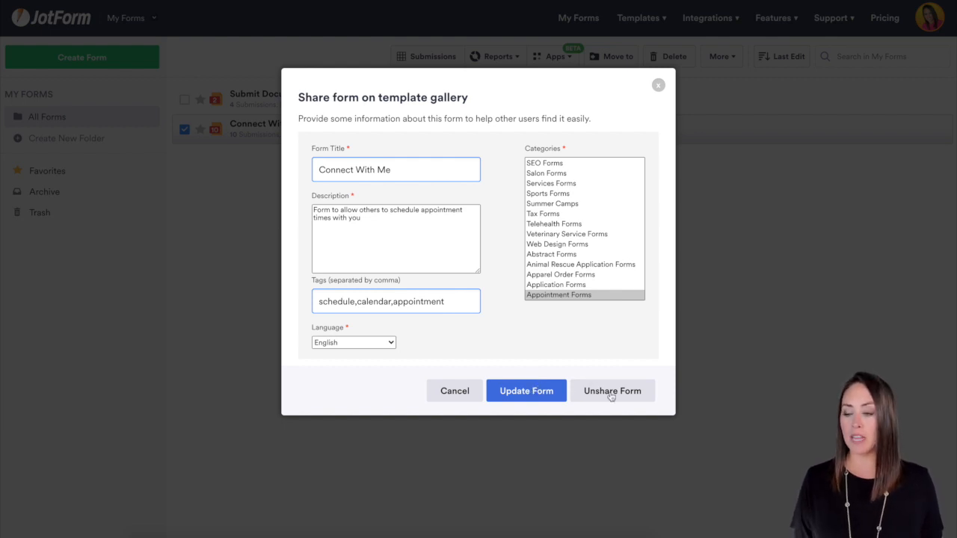
{"action": "left_click", "coordinate": [613, 390]}
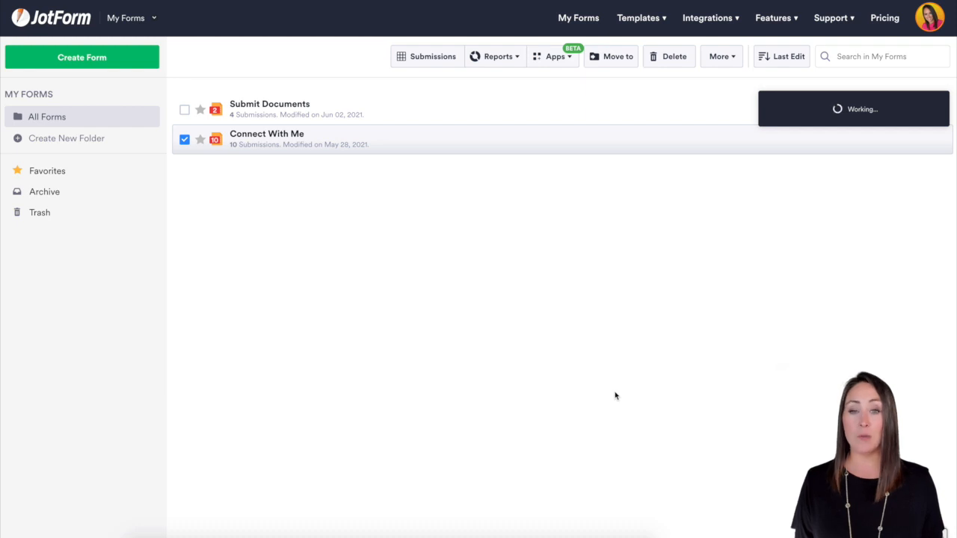